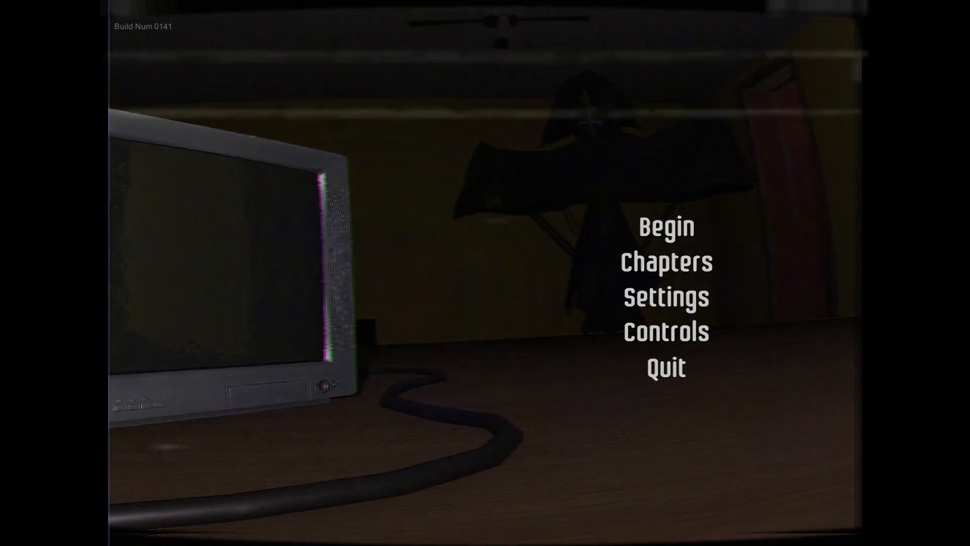
# - Start a new game with Begin on the title menu
pyautogui.click(666, 227)
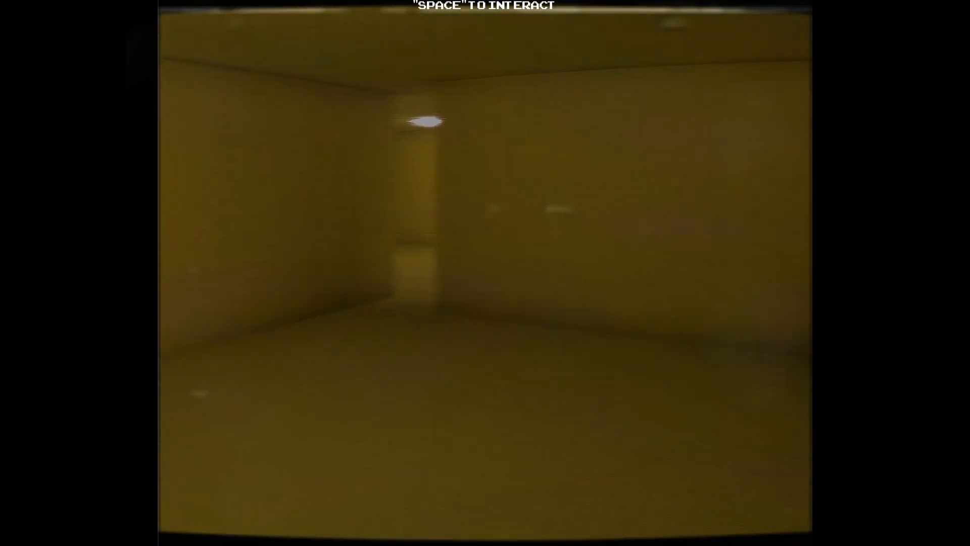
# - Walk onward through the empty yellow-walled room into the darker area beyond
pyautogui.press('w')
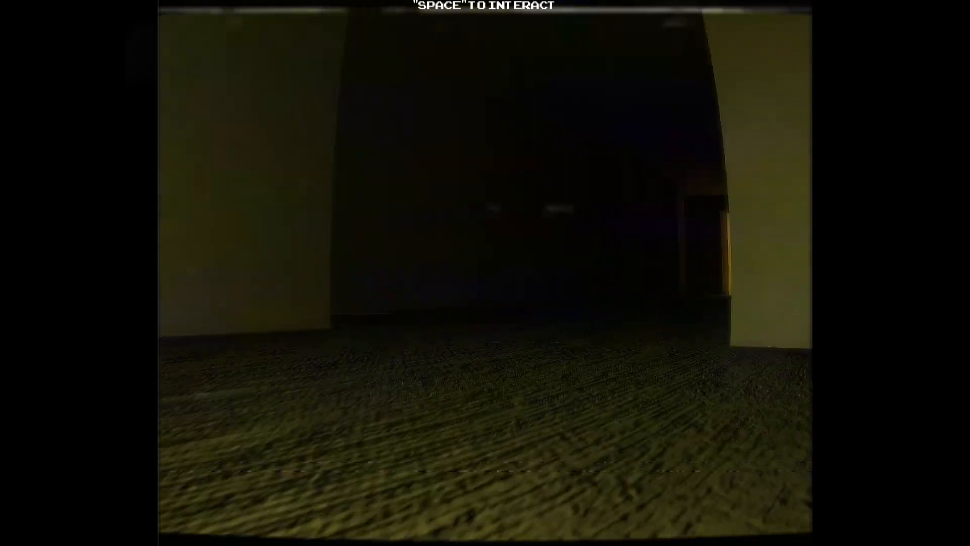
# - Cross the dark room, walk down the lit corridor and crawl into the arrow-marked low opening
pyautogui.press('space')
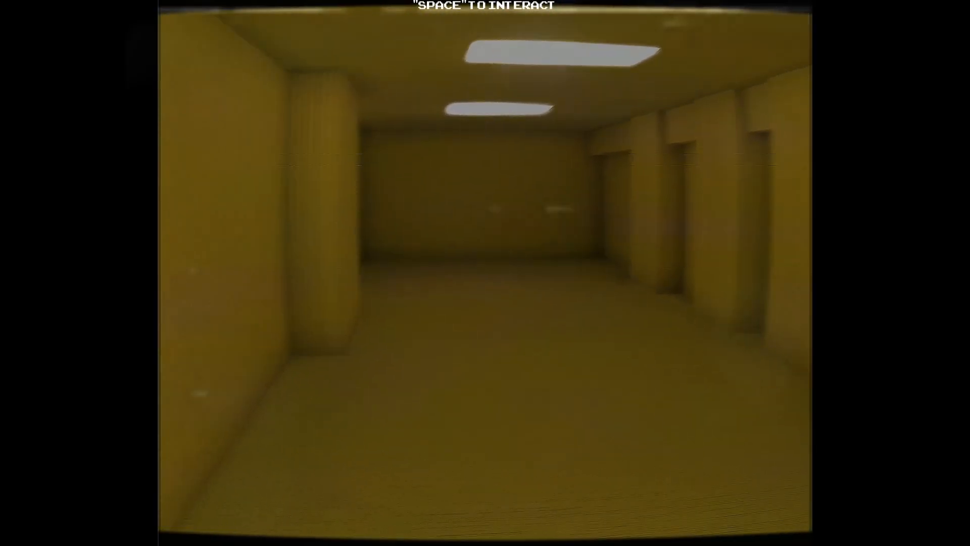
pyautogui.press('w')
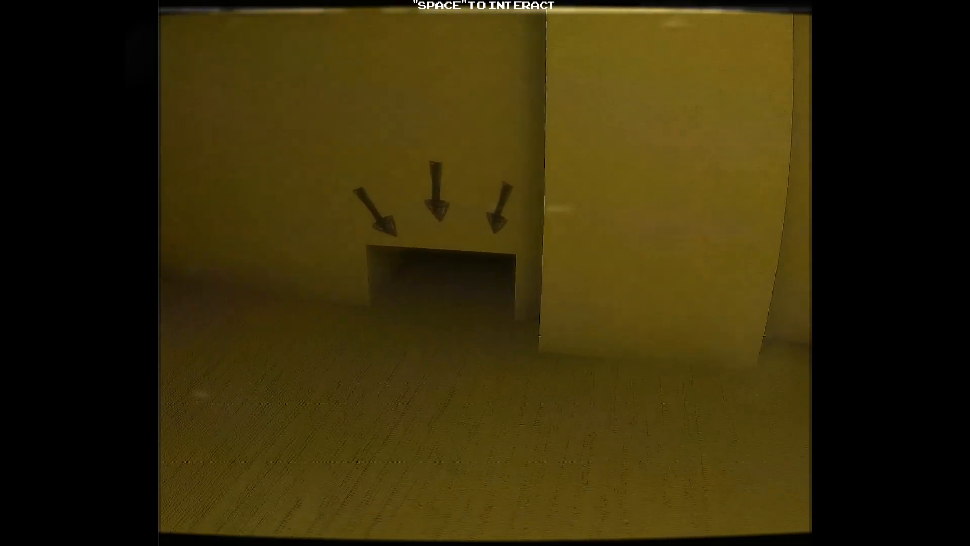
pyautogui.press('w')
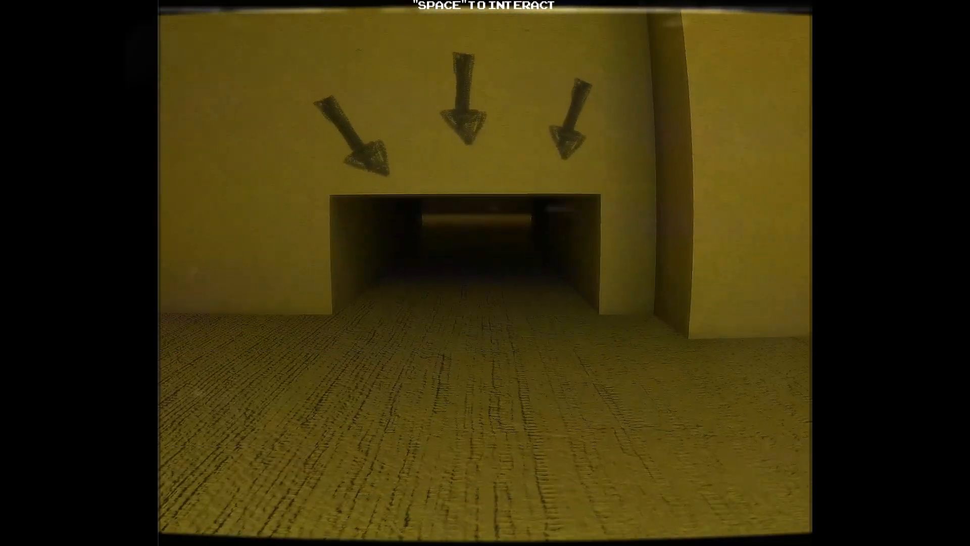
pyautogui.press('w')
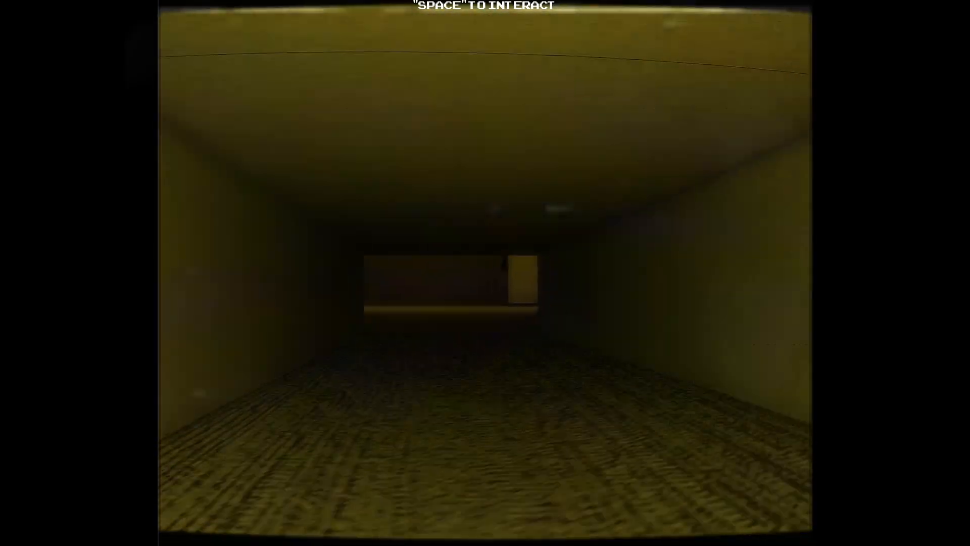
pyautogui.press('w')
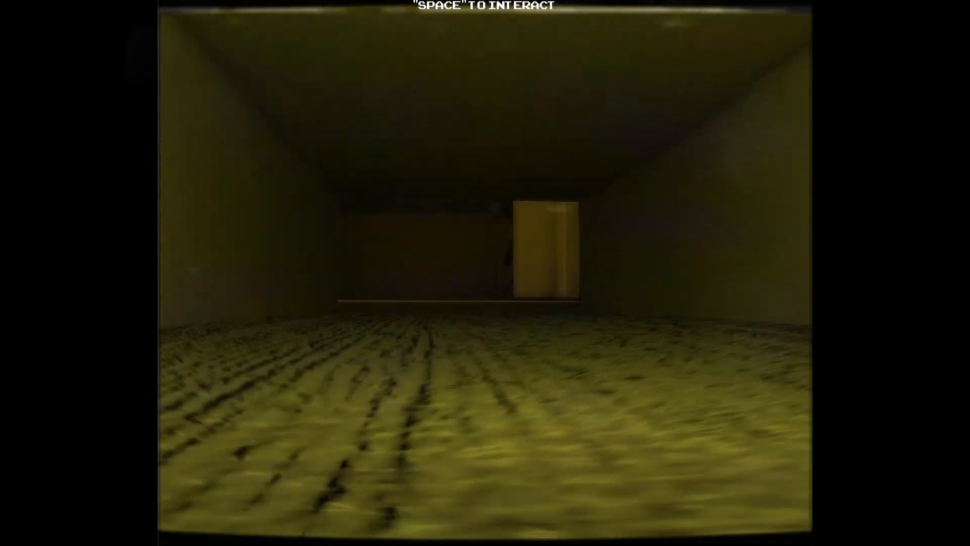
# - Crawl out of the tunnel and walk up to the elevator between the two potted plants
pyautogui.press('w')
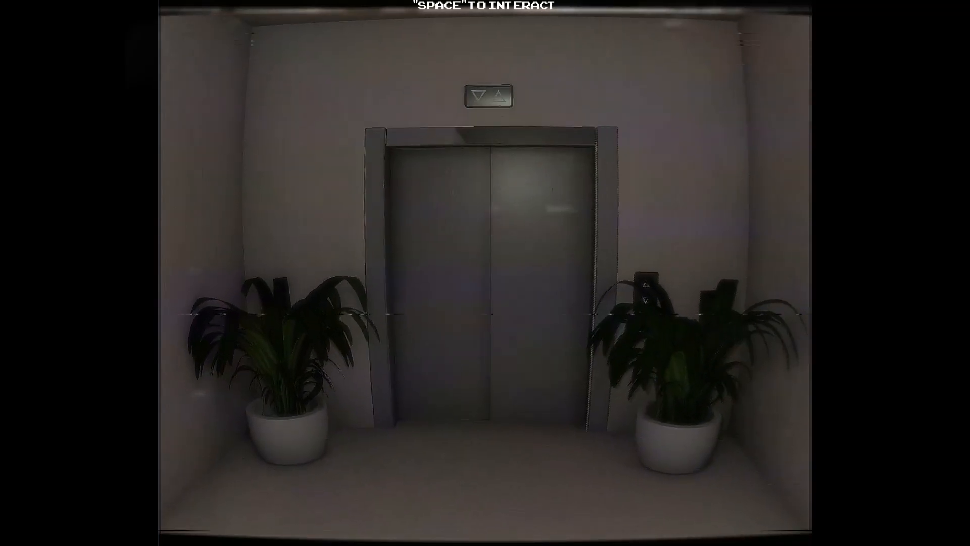
# - Turn away from the elevator and crawl back along the dark tunnel toward the yellow light
pyautogui.press('space')
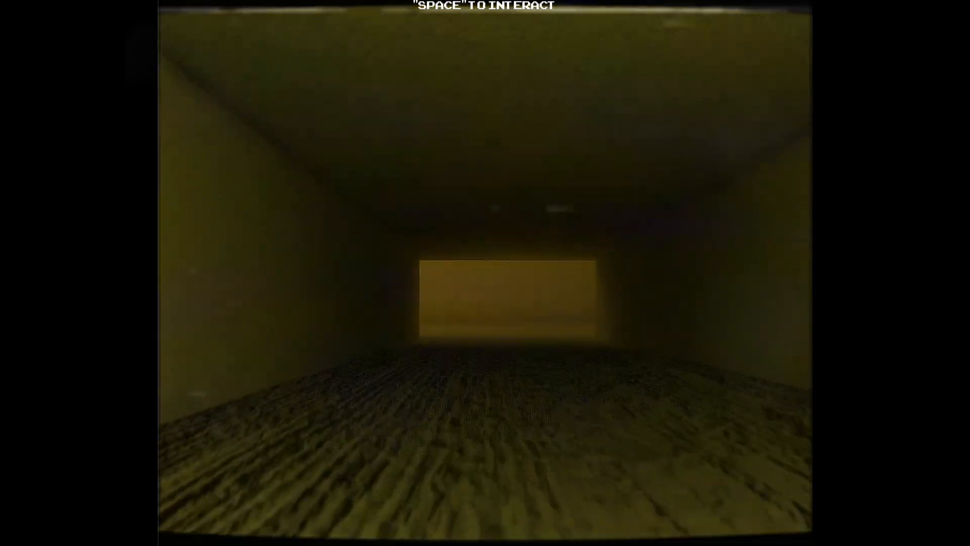
# - Walk forward down the narrow yellow corridor into the pillared rooms under the ceiling light
pyautogui.press('w')
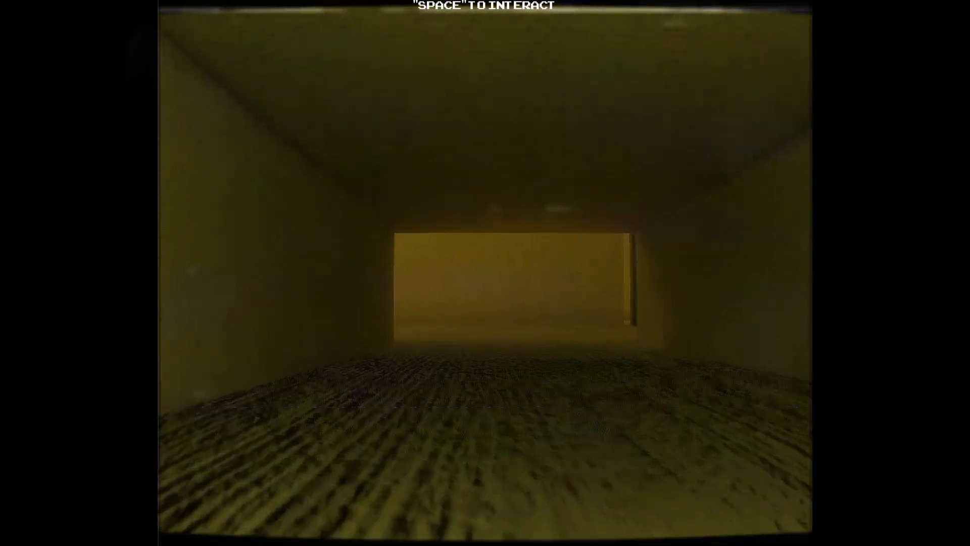
pyautogui.press('w')
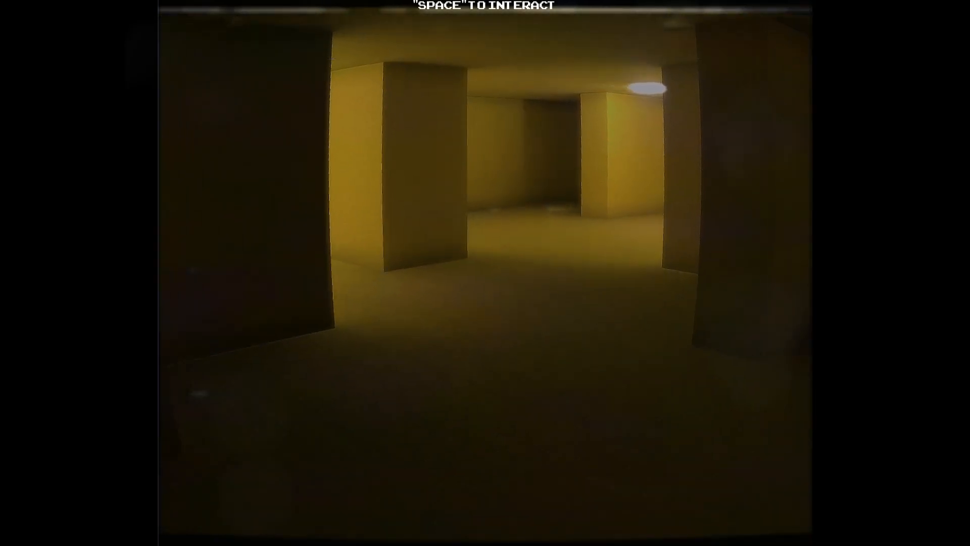
# - Walk through the yellow pillared rooms until the lone wooden chair comes into view
pyautogui.press('w')
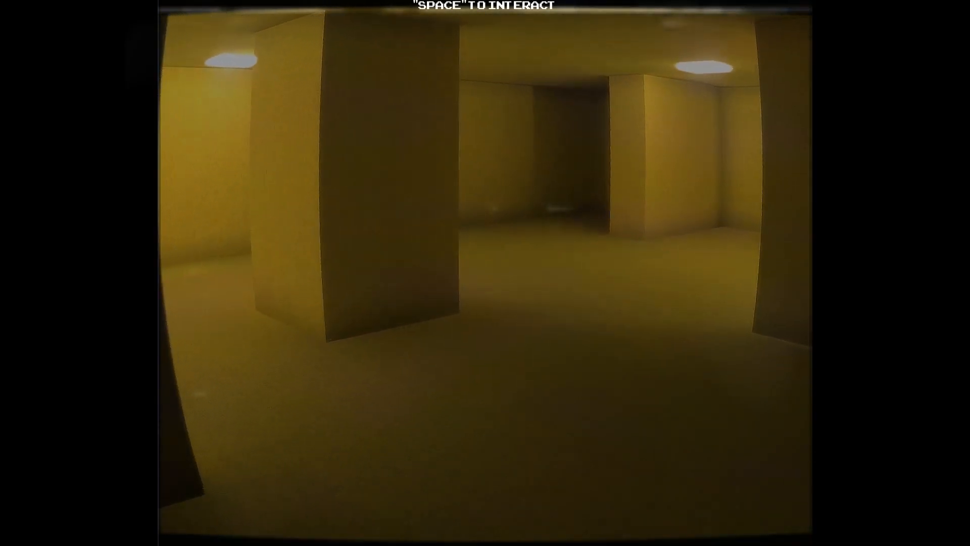
pyautogui.press('w')
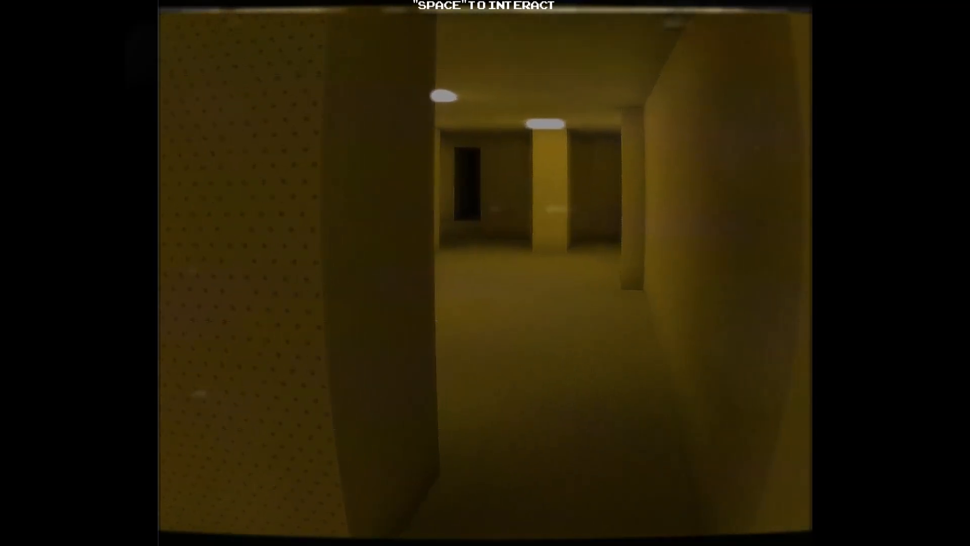
pyautogui.press('w')
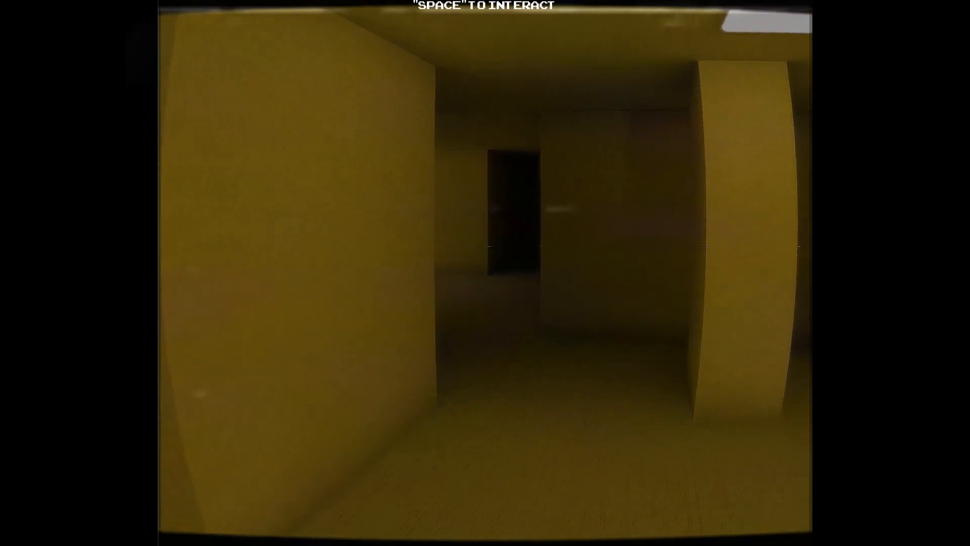
pyautogui.press('w')
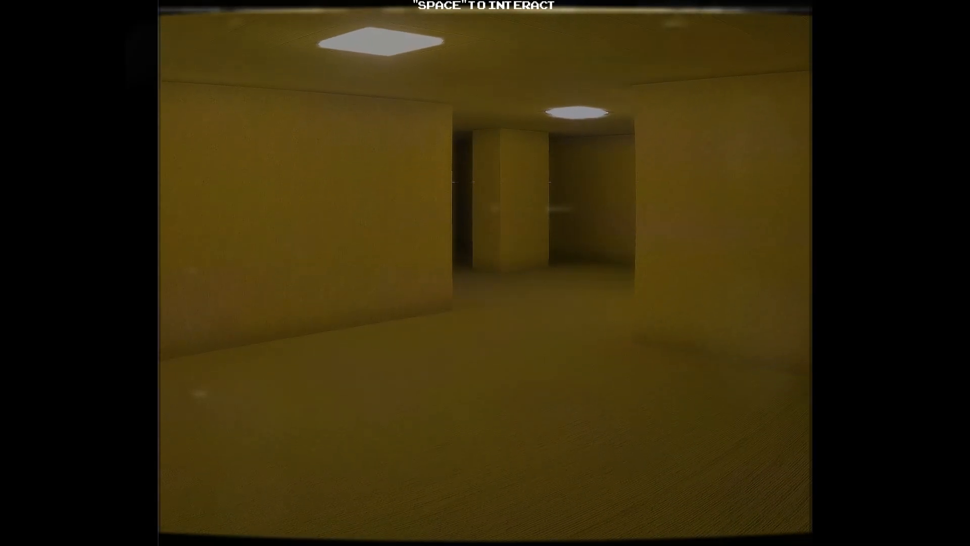
pyautogui.press('w')
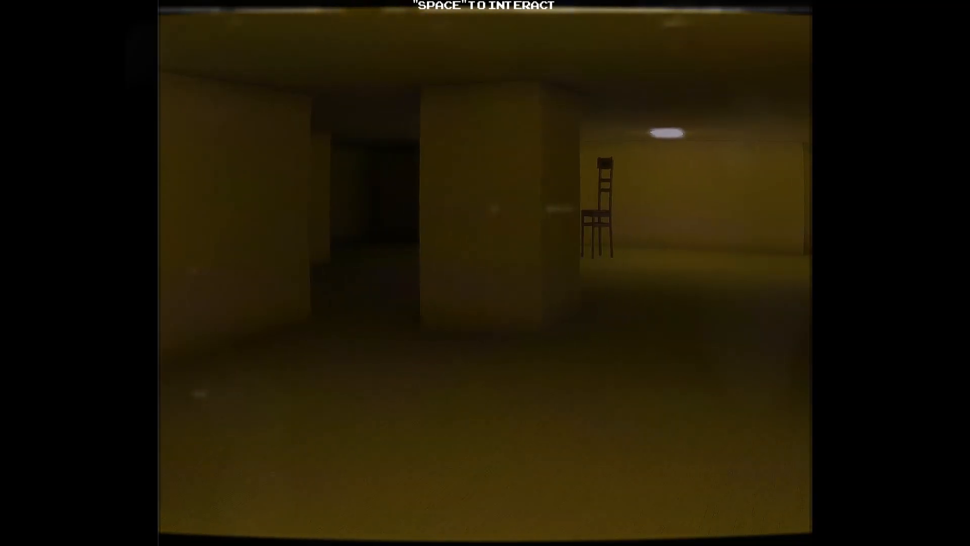
# - Continue past the striped-wall passages to the dim brownish area with the checkered floor
pyautogui.press('w')
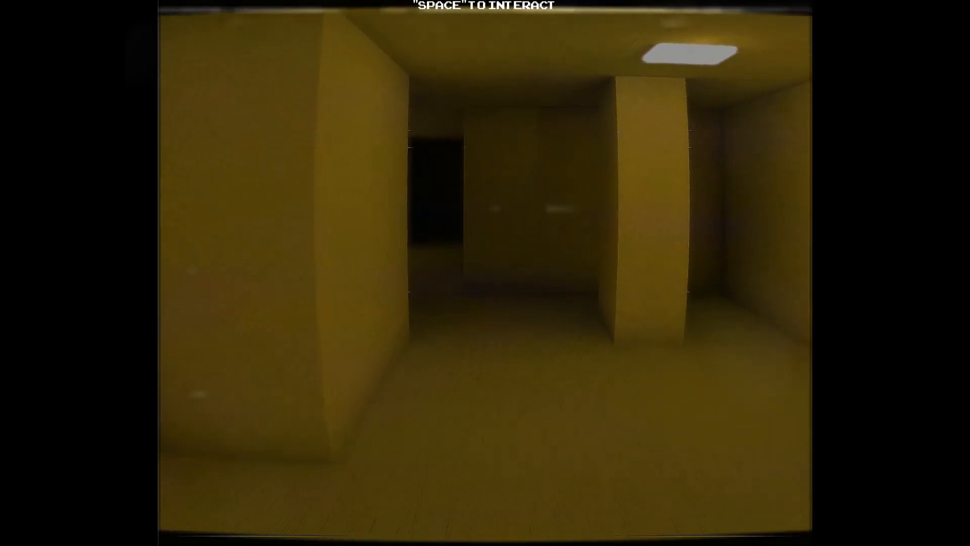
pyautogui.press('w')
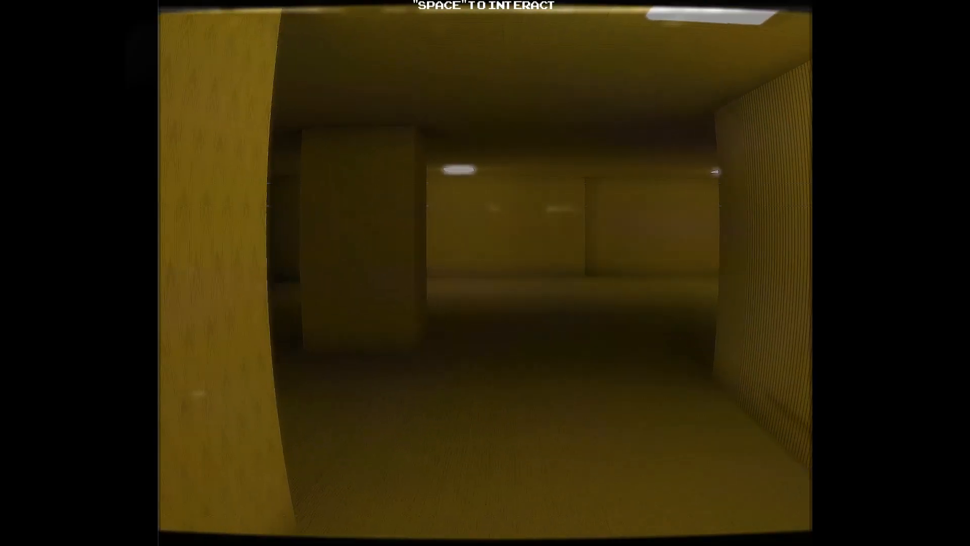
pyautogui.press('w')
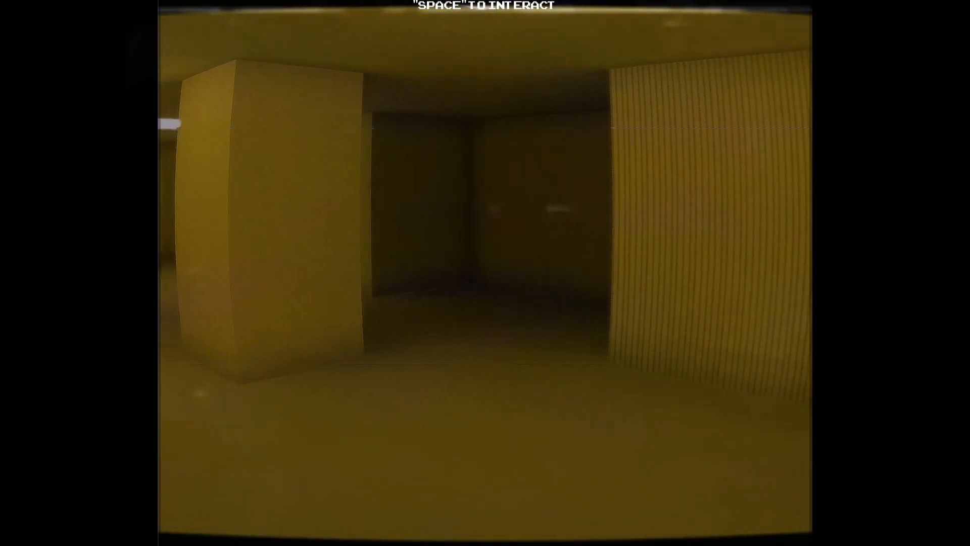
pyautogui.press('w')
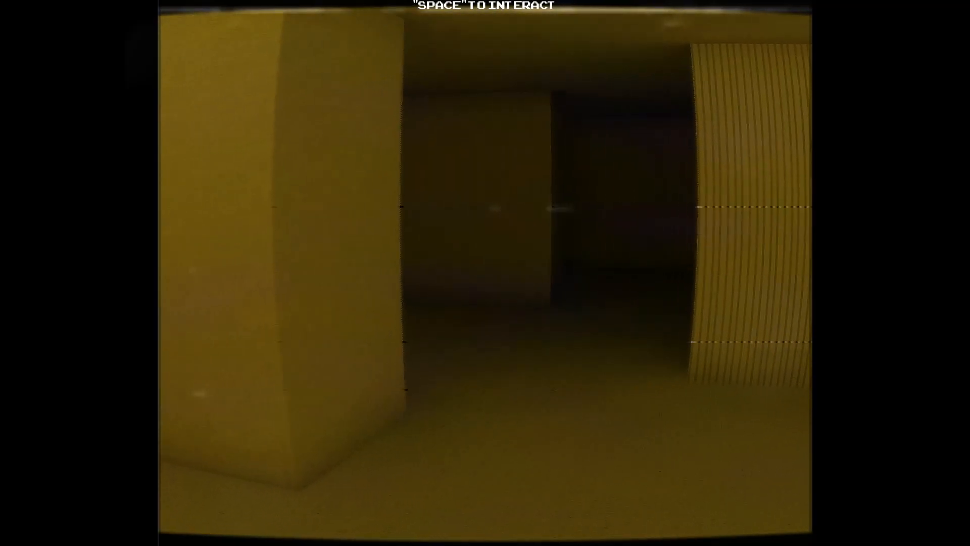
pyautogui.press('w')
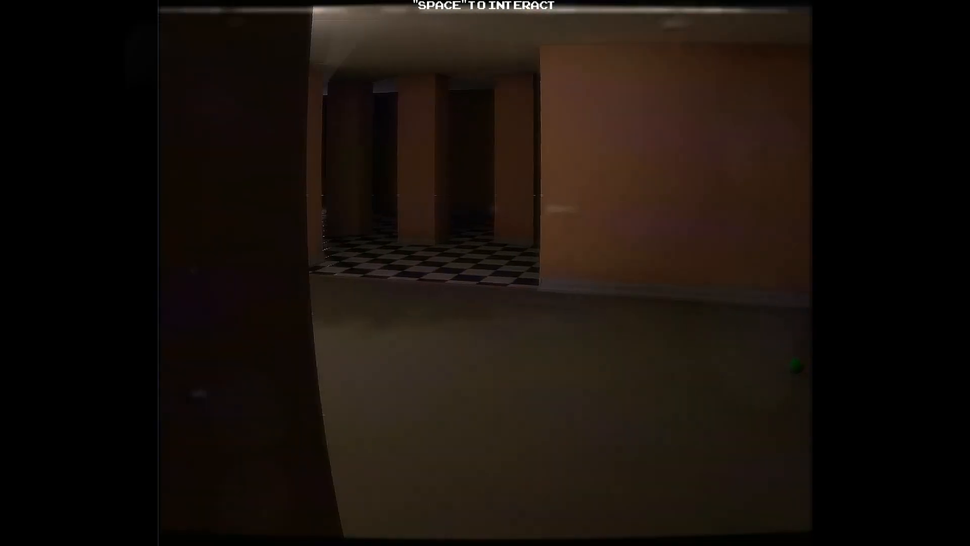
# - Walk onto the checkered floor among the orange-brown pillars toward the distant lit doorway
pyautogui.press('w')
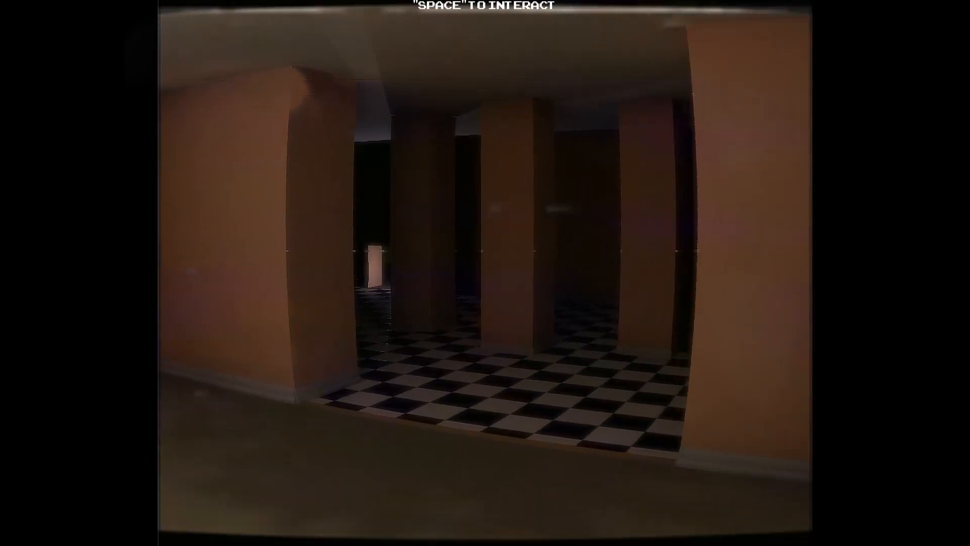
pyautogui.moveTo(485, 273)
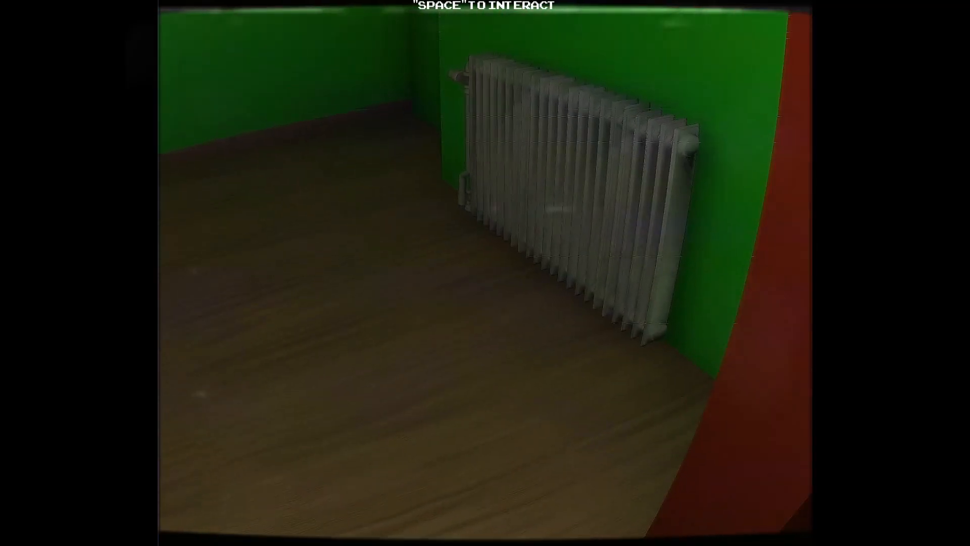
pyautogui.moveTo(485, 273)
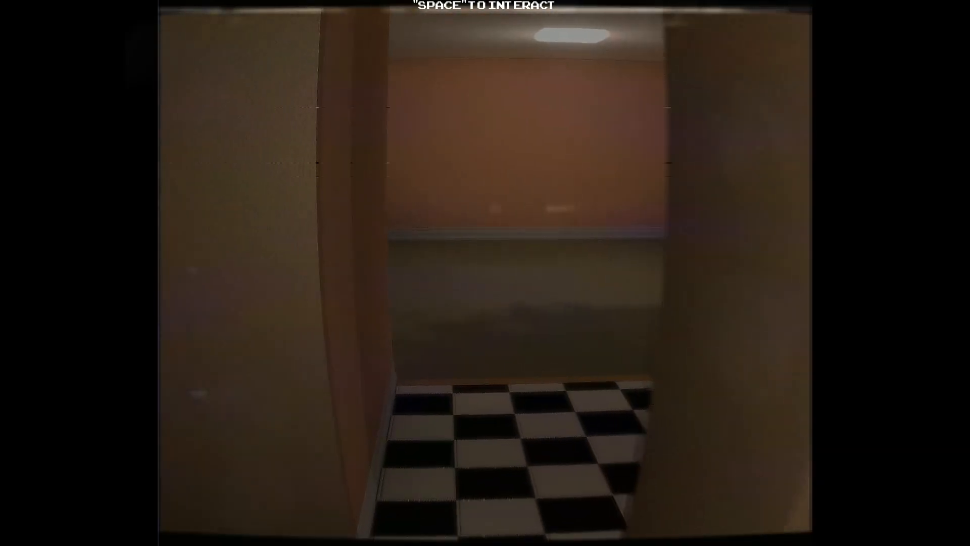
# - Walk out into the wide empty yellow halls lit by two glowing ceiling lights
pyautogui.press('w')
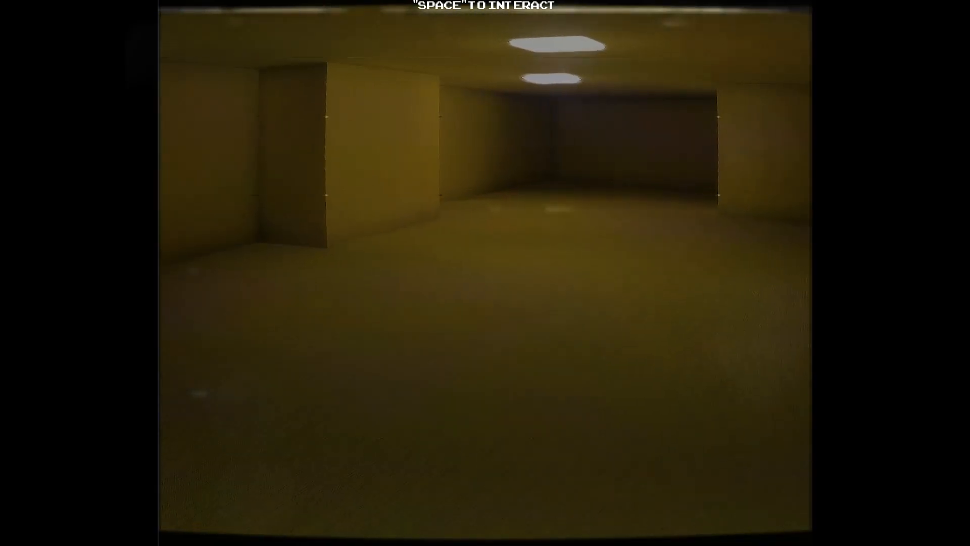
# - Walk forward through the corridors until the two washing machines come into view
pyautogui.press('w')
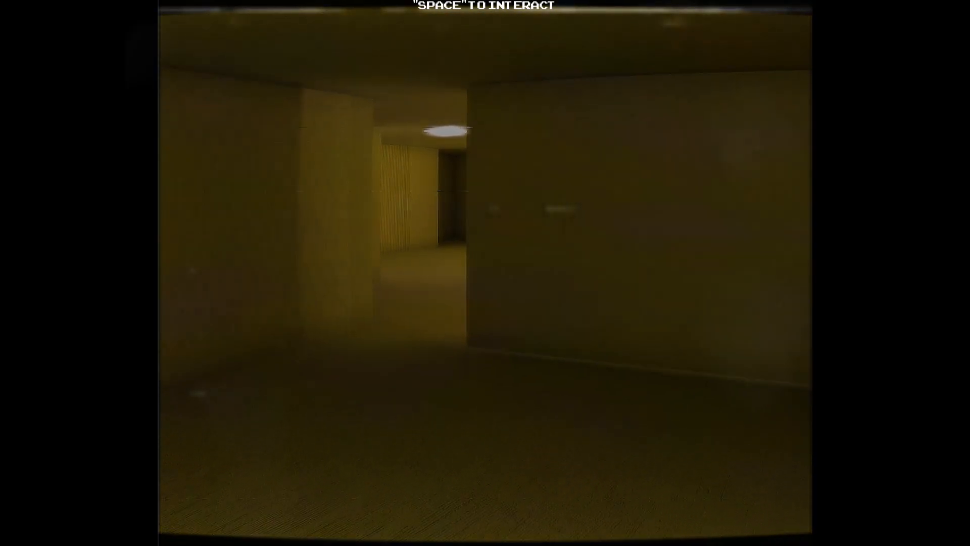
pyautogui.press('w')
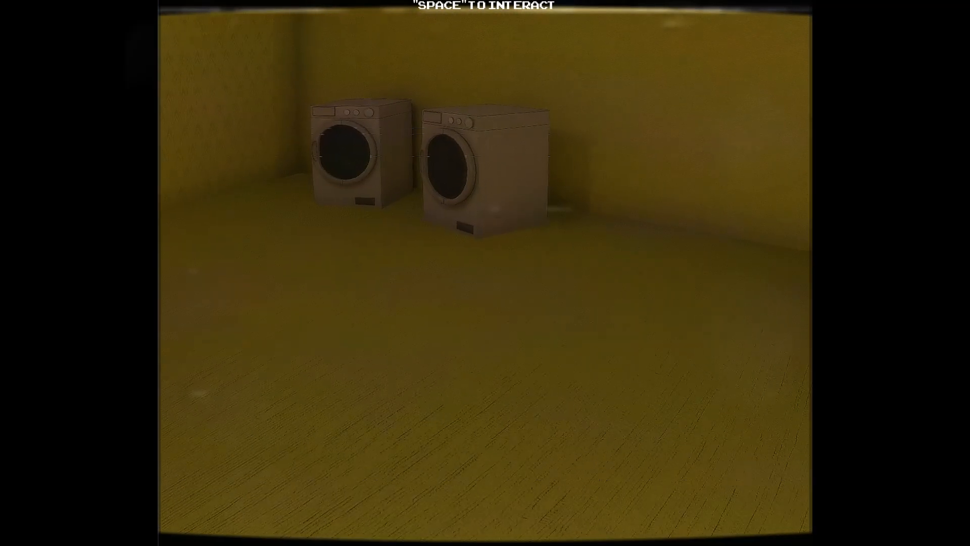
# - Continue past the washing machines to the large beige sheet lying on the carpet
pyautogui.press('w')
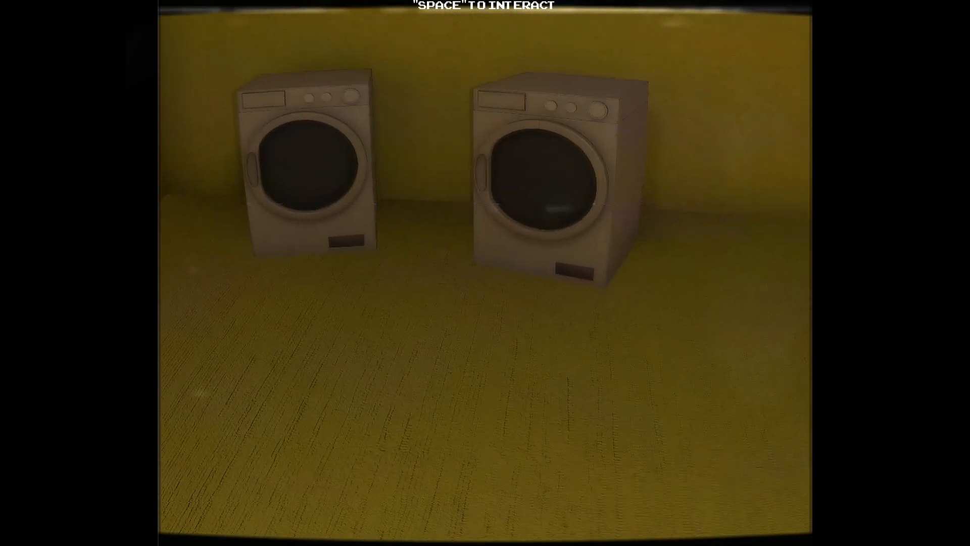
pyautogui.press('w')
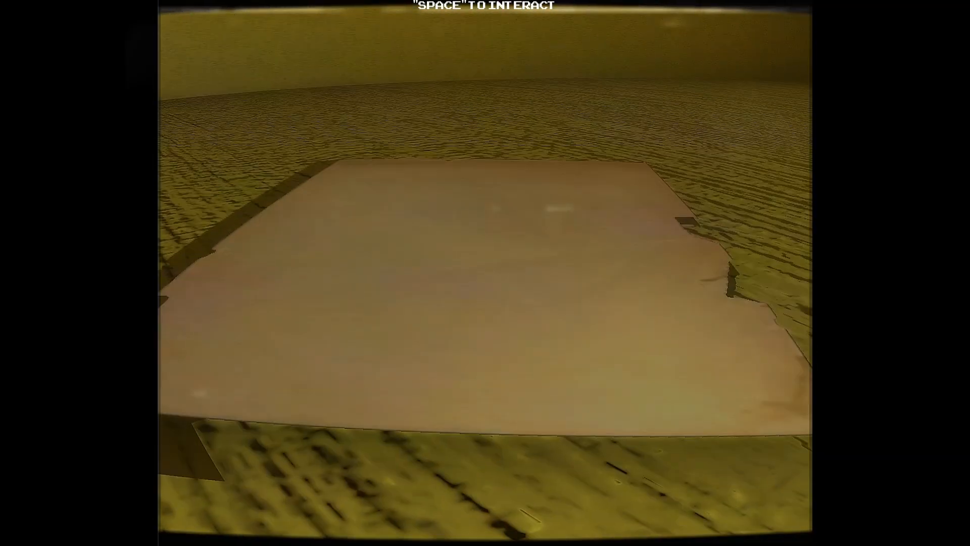
# - Pick up and read the torn note lying on the beige sheet
pyautogui.press('space')
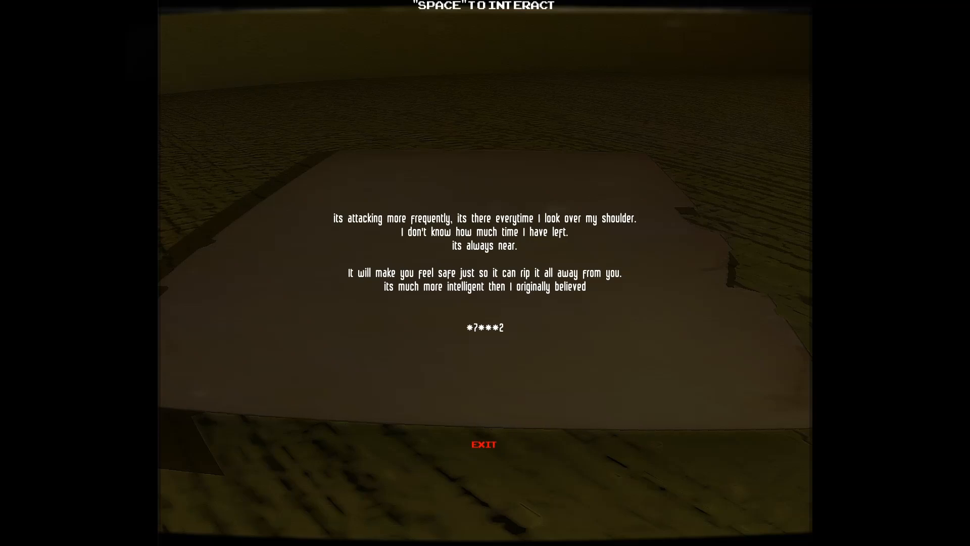
# - Exit the note view to resume exploring toward the arrow-marked opening
pyautogui.click(484, 444)
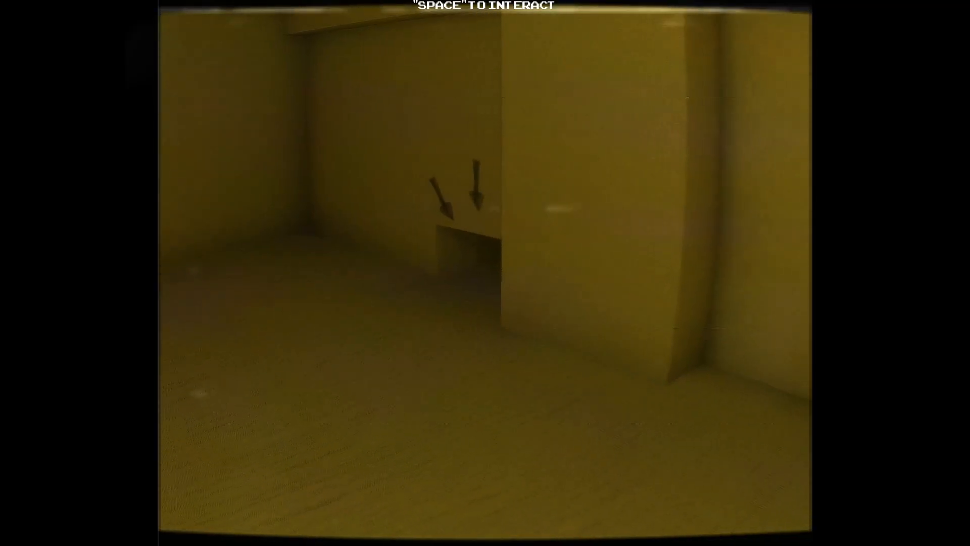
# - Crawl into the low opening and follow the short tunnel to its lit exit
pyautogui.press('w')
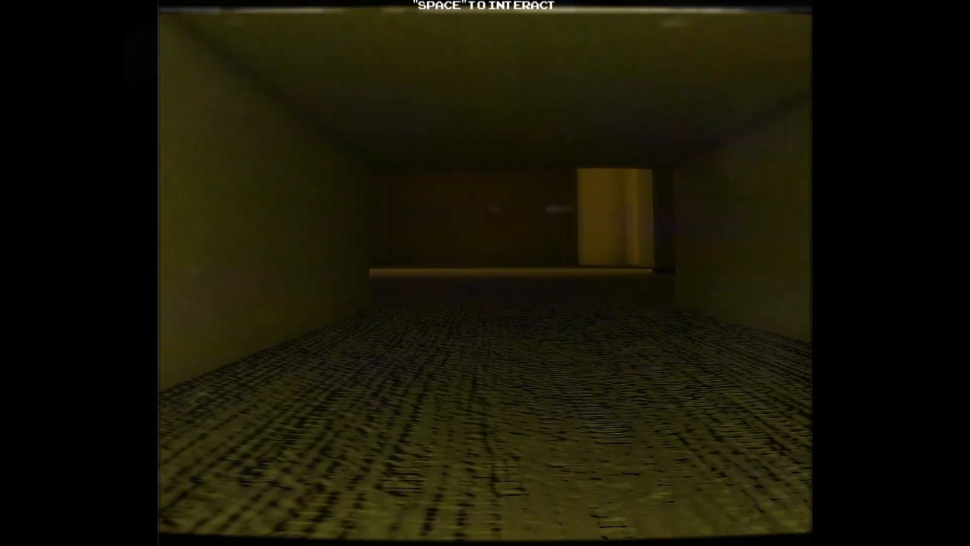
pyautogui.press('w')
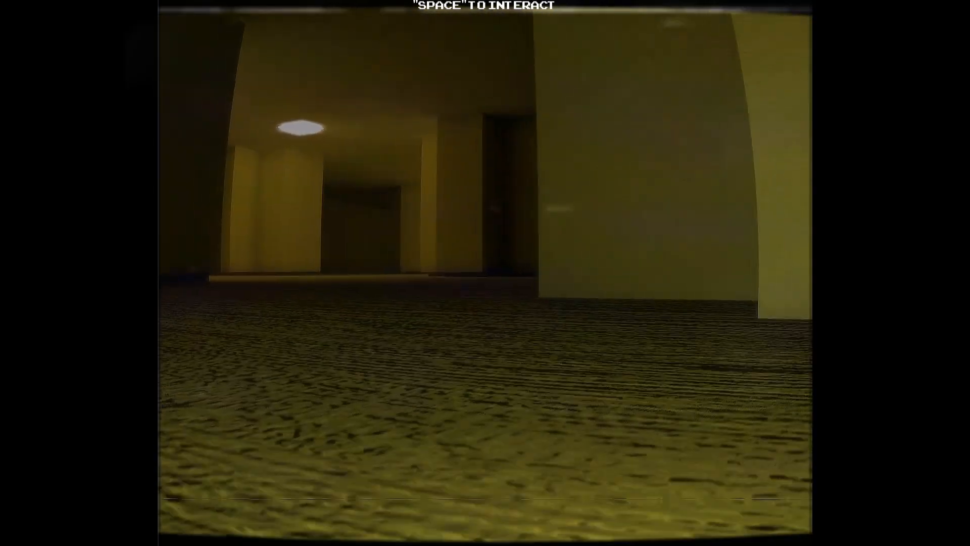
# - Walk through the pillared hall to the closed elevator flanked by potted plants
pyautogui.press('w')
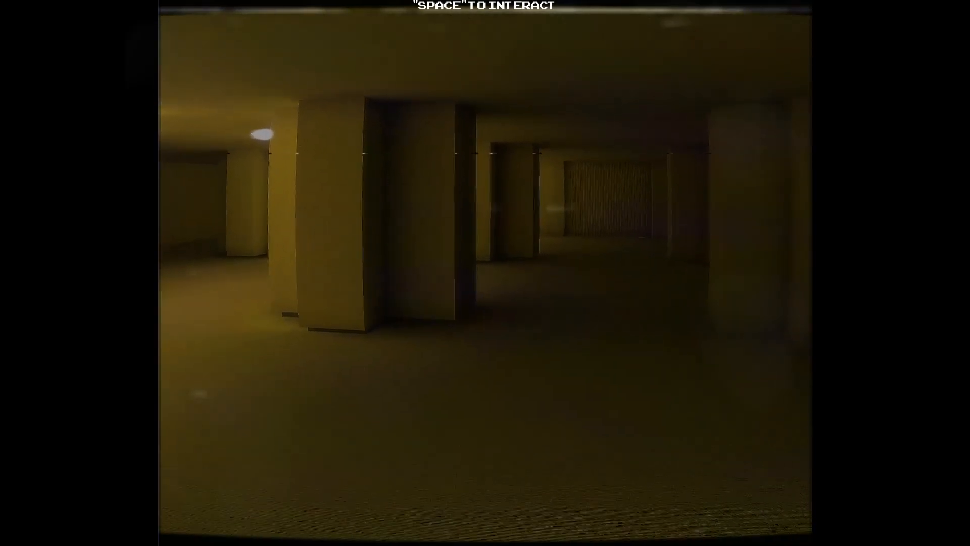
pyautogui.press('w')
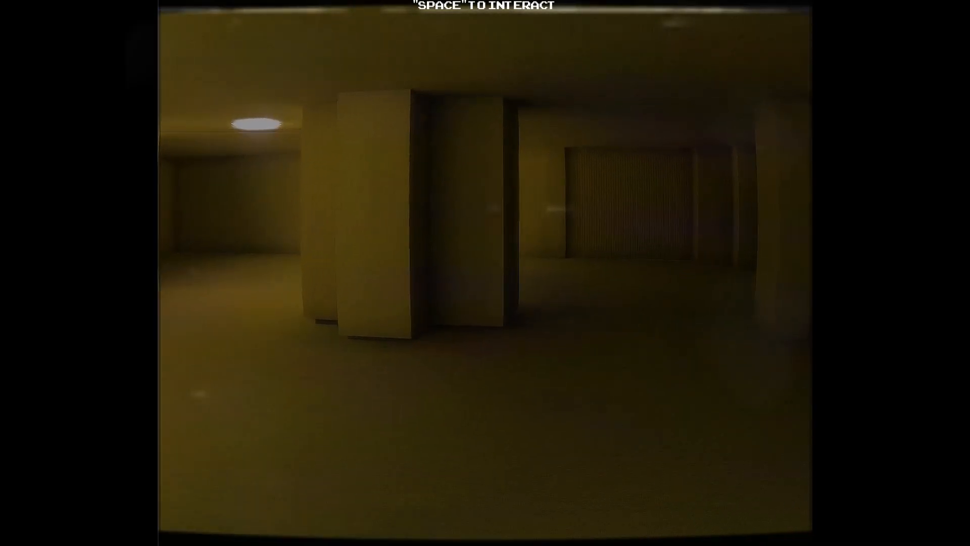
pyautogui.press('w')
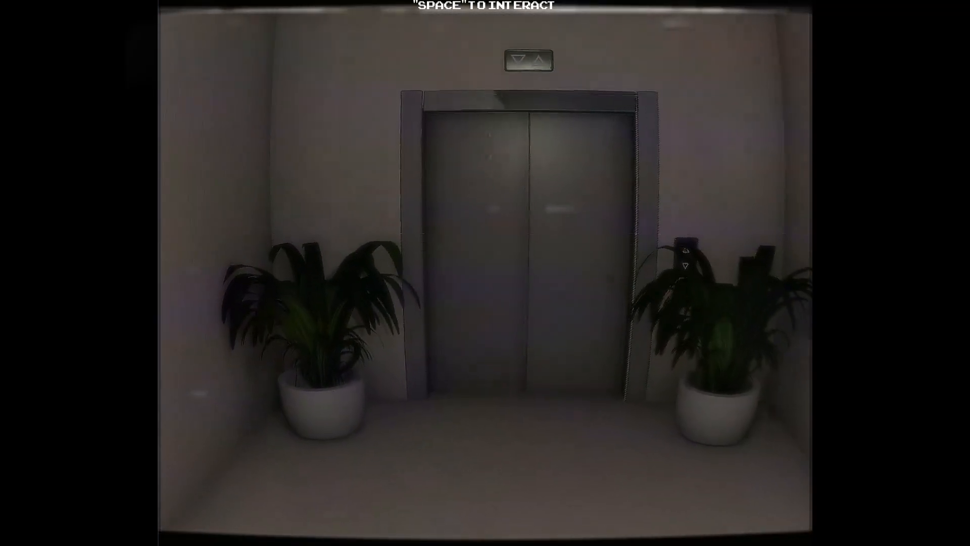
# - Interact with the elevator to bring up its code keypad
pyautogui.press('space')
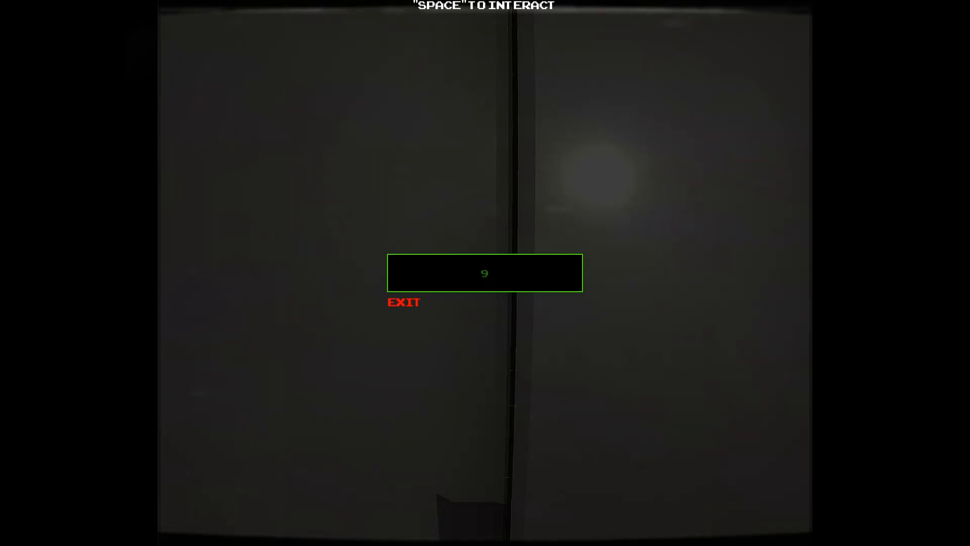
# - Enter 71 then 0 to try 9710, then delete the 0 leaving 971
pyautogui.write('71')
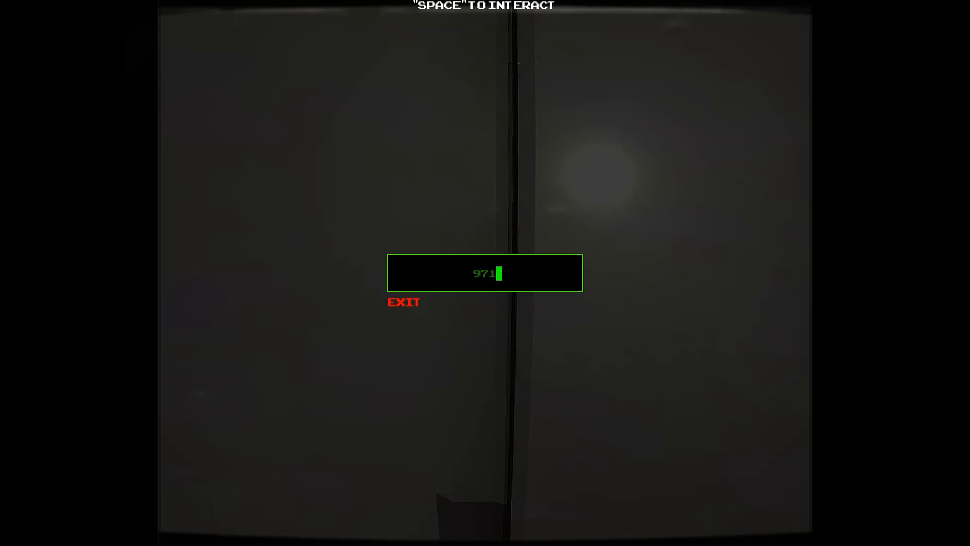
pyautogui.write('0')
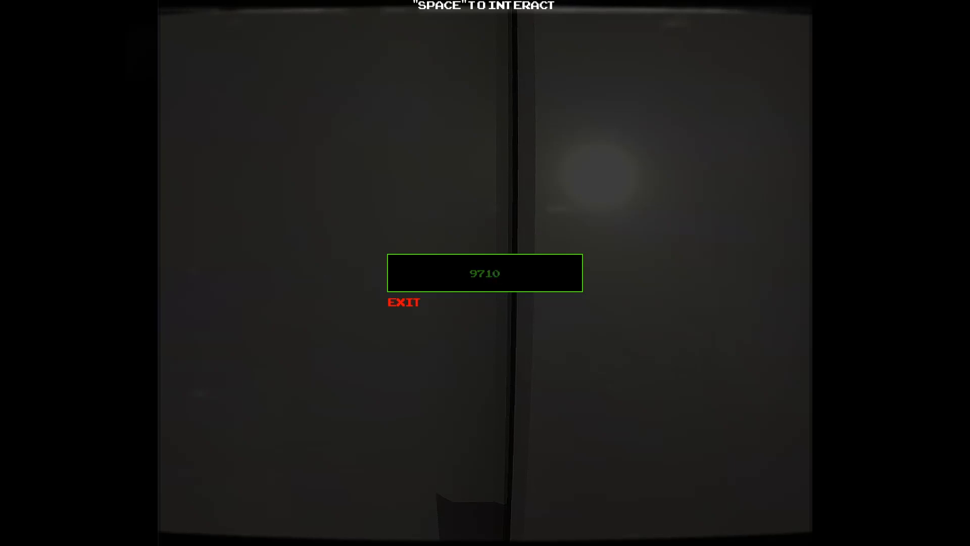
pyautogui.press('Backspace')
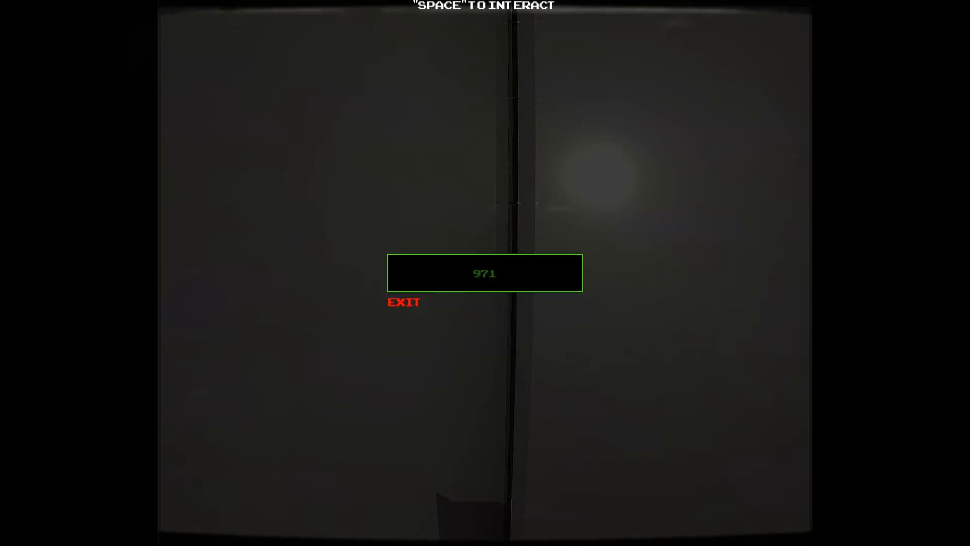
pyautogui.click(483, 273)
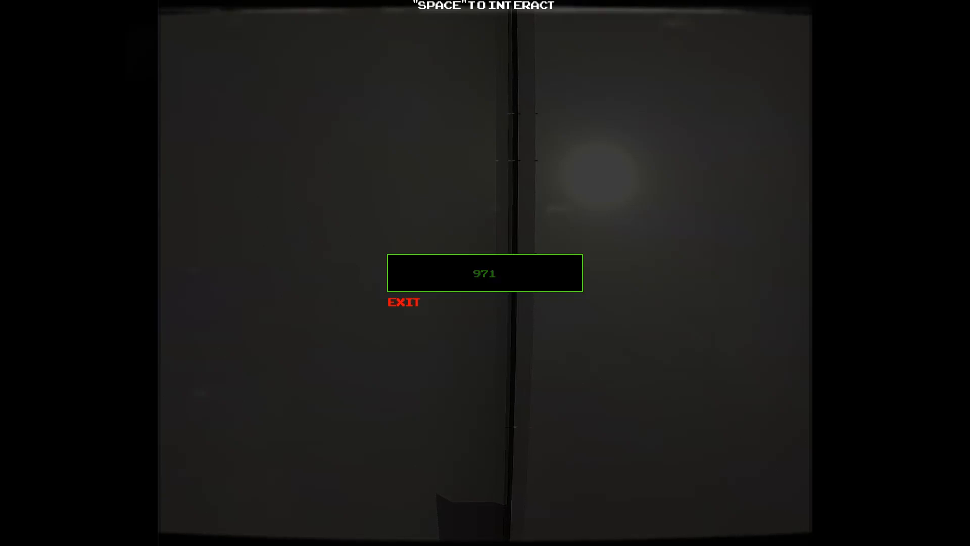
pyautogui.write('132')
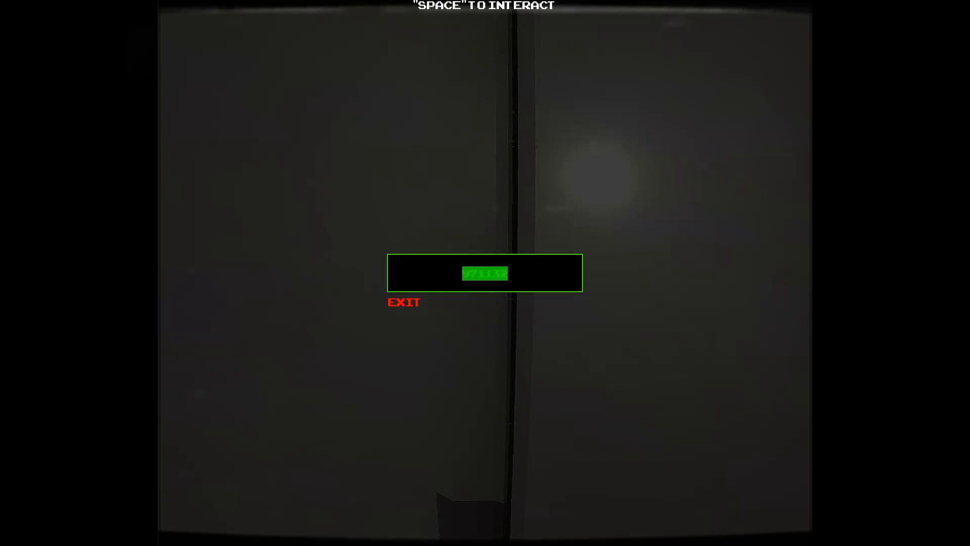
pyautogui.write('971')
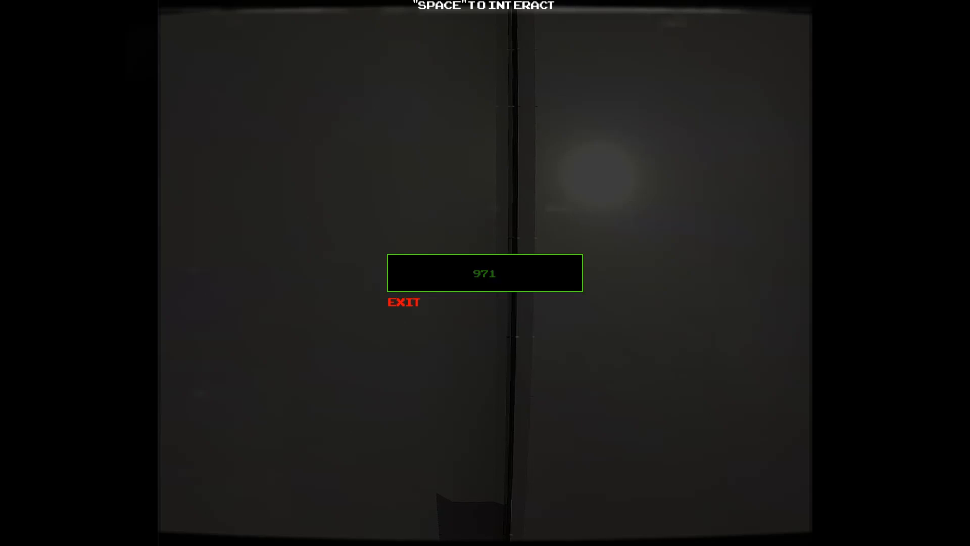
pyautogui.click(484, 273)
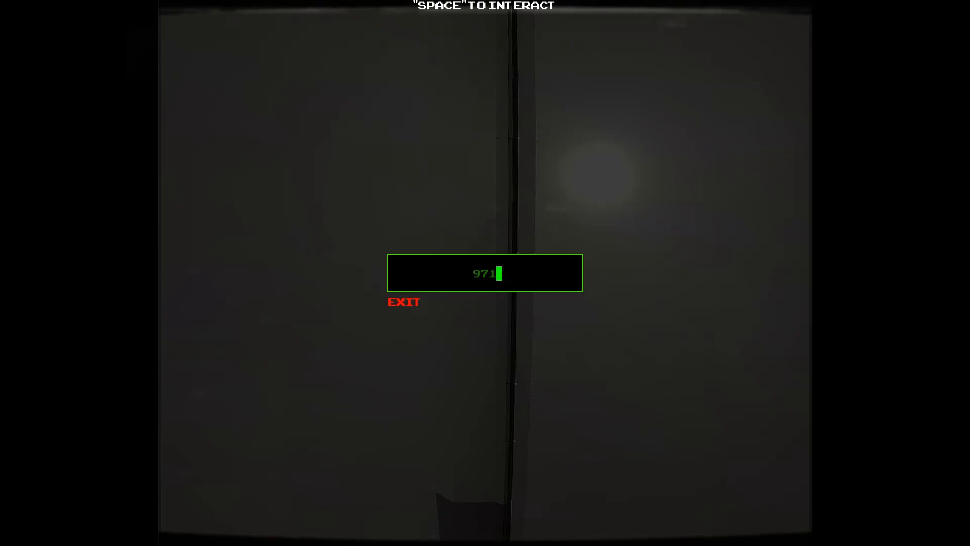